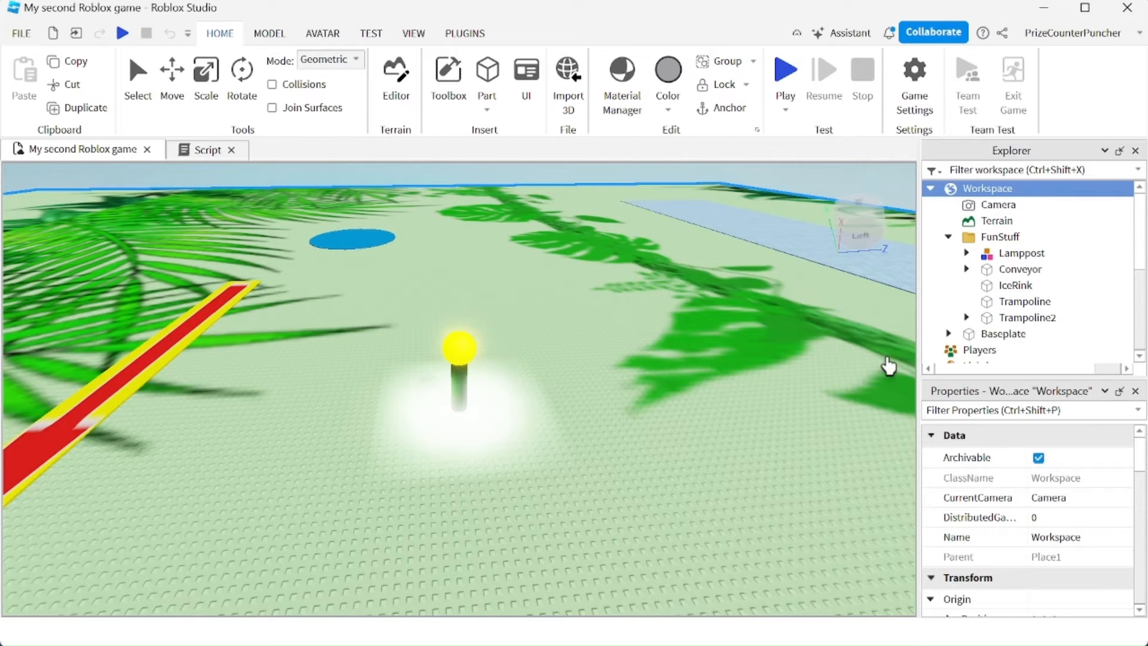
- Select the Lamppost model under FunStuff in Explorer and open its context menu
left_click(1019, 252)
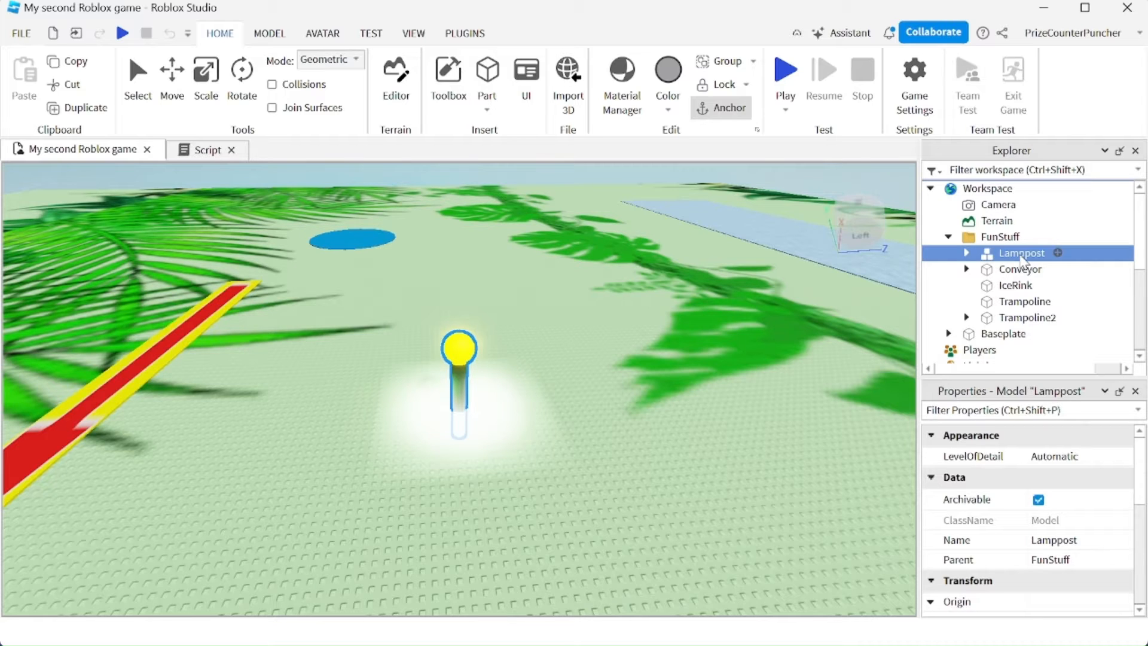
right_click(1020, 252)
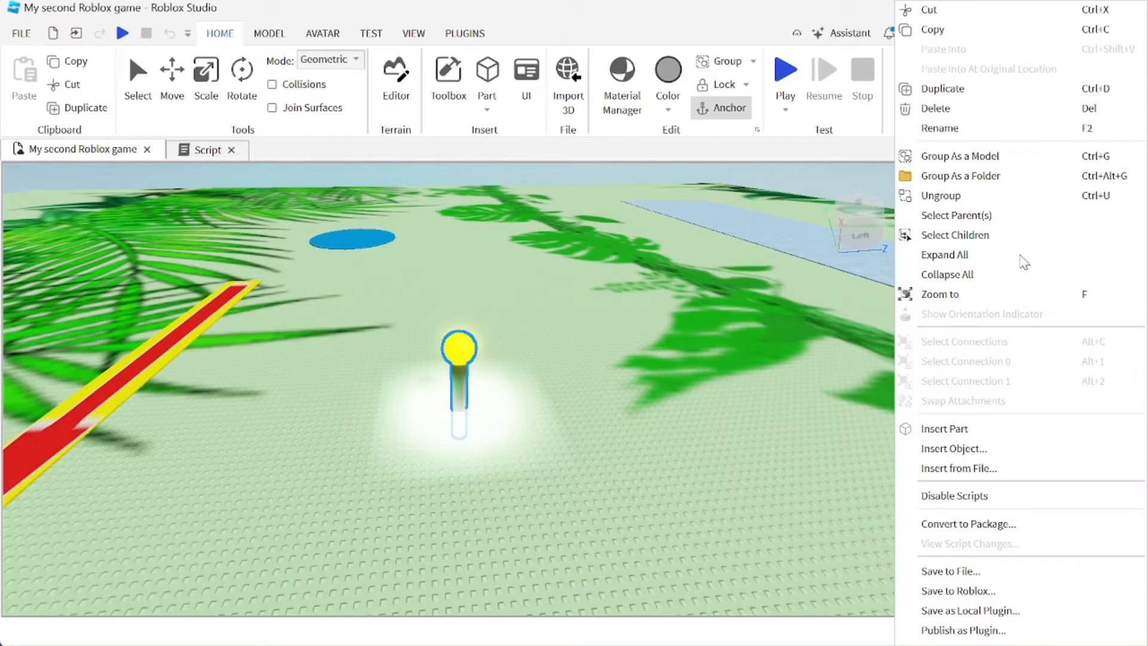
mouse_move(981, 599)
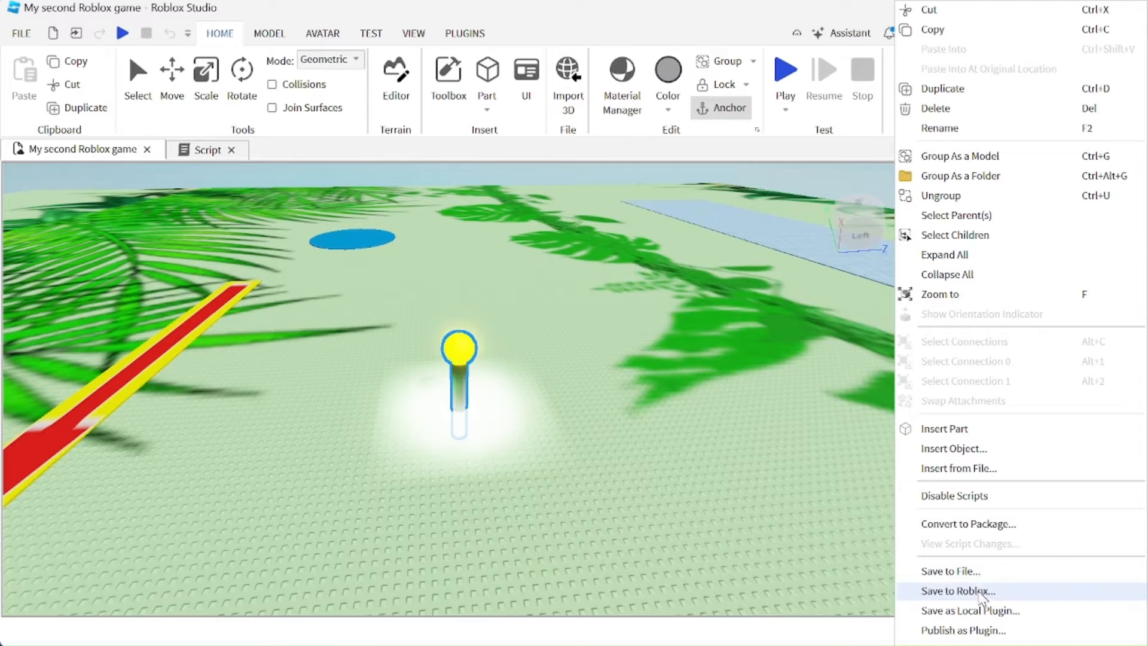
- Save Lamppost to Roblox, titled Lamppost, with description 'Automatically turns on when dark'
left_click(958, 591)
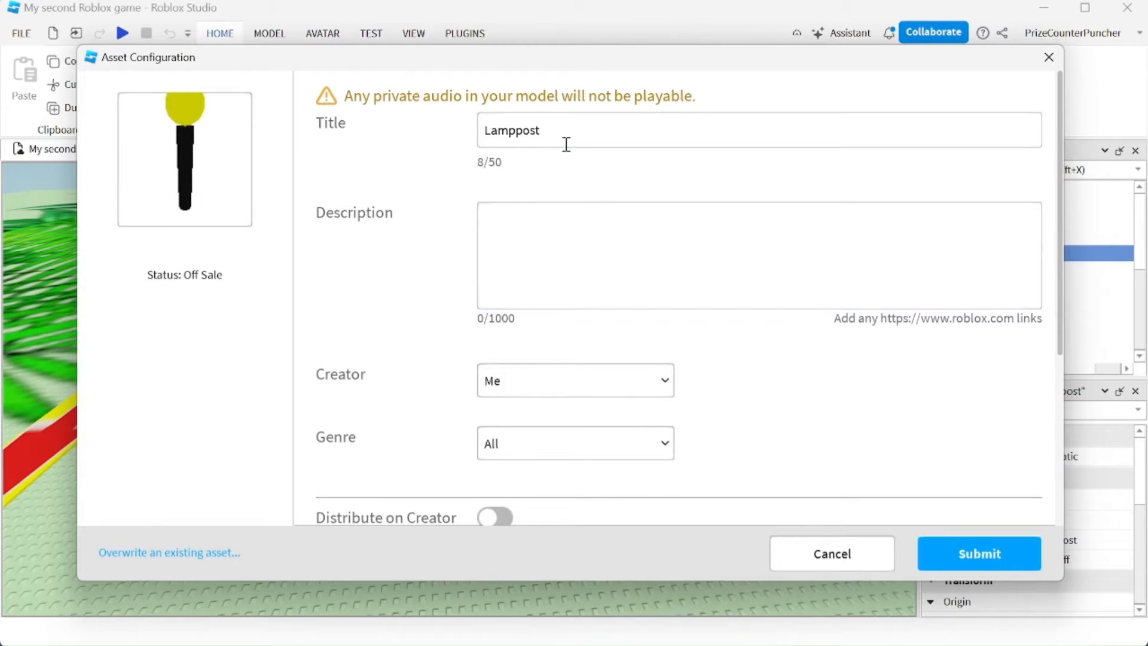
left_click(757, 255)
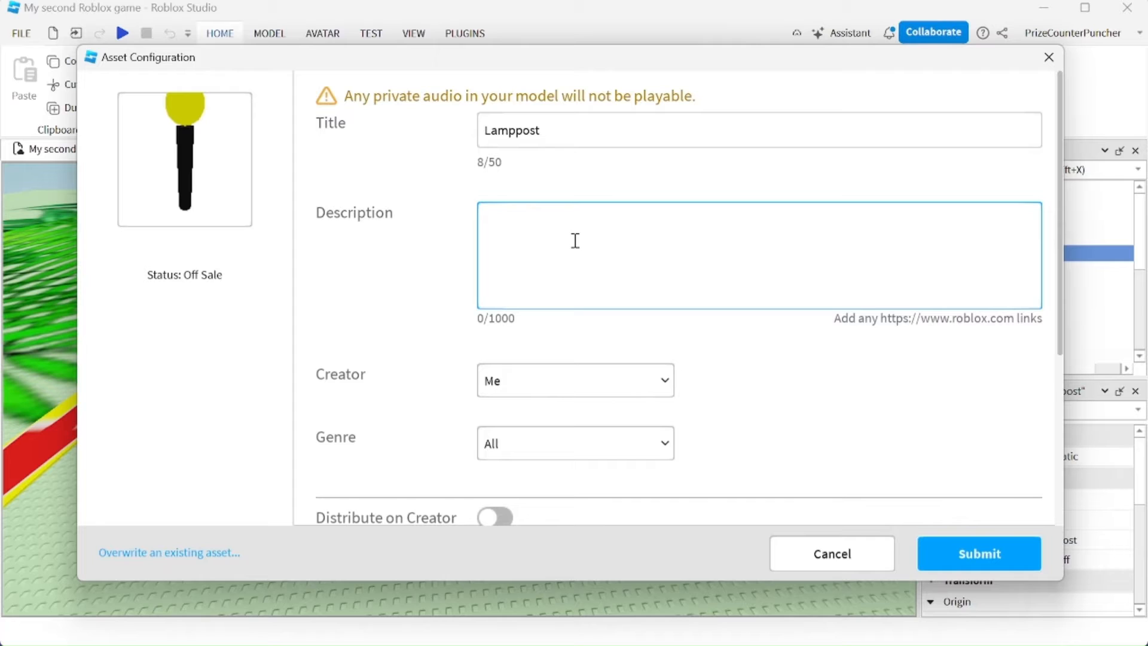
left_click(574, 254)
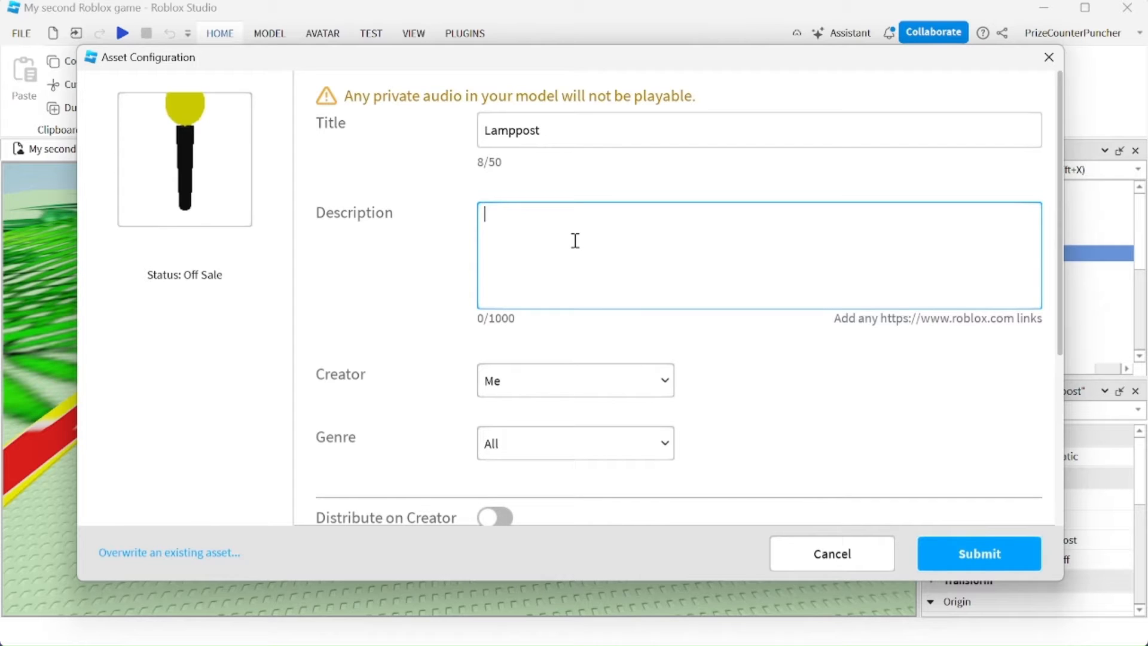
type("Automatically turn")
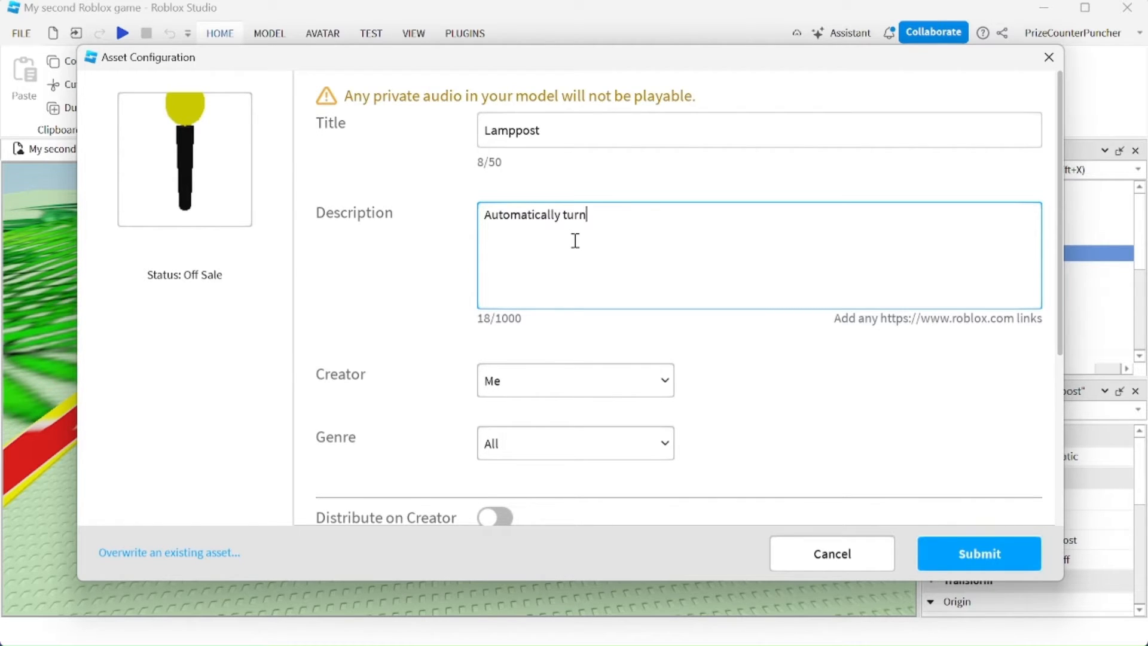
type("s on when dark")
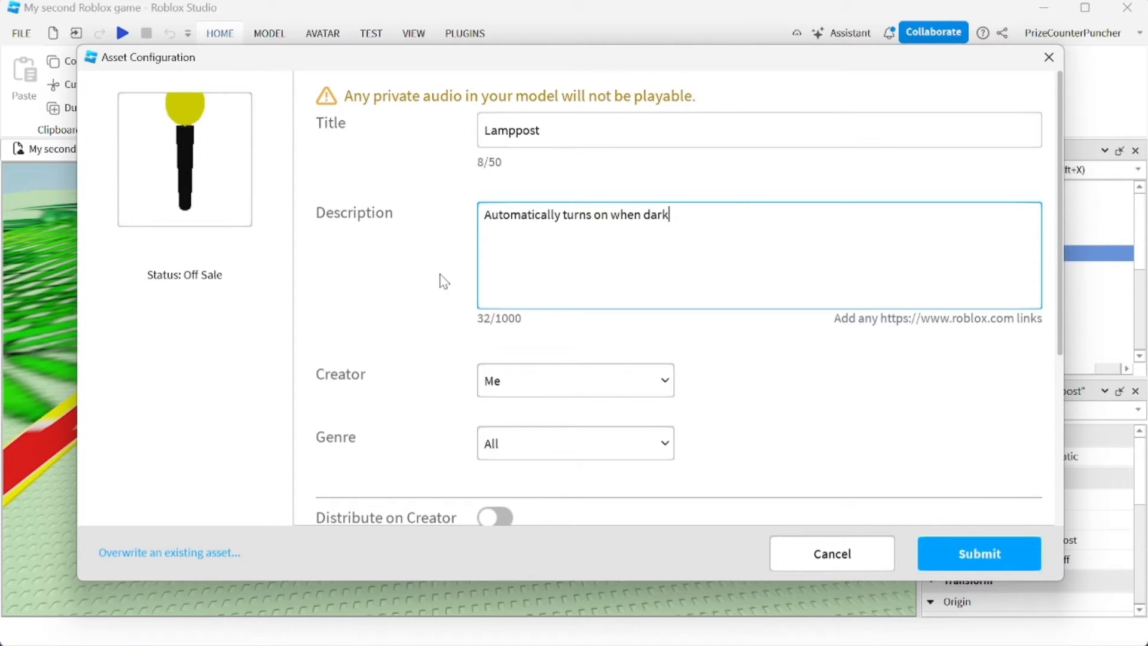
scroll("down", 3)
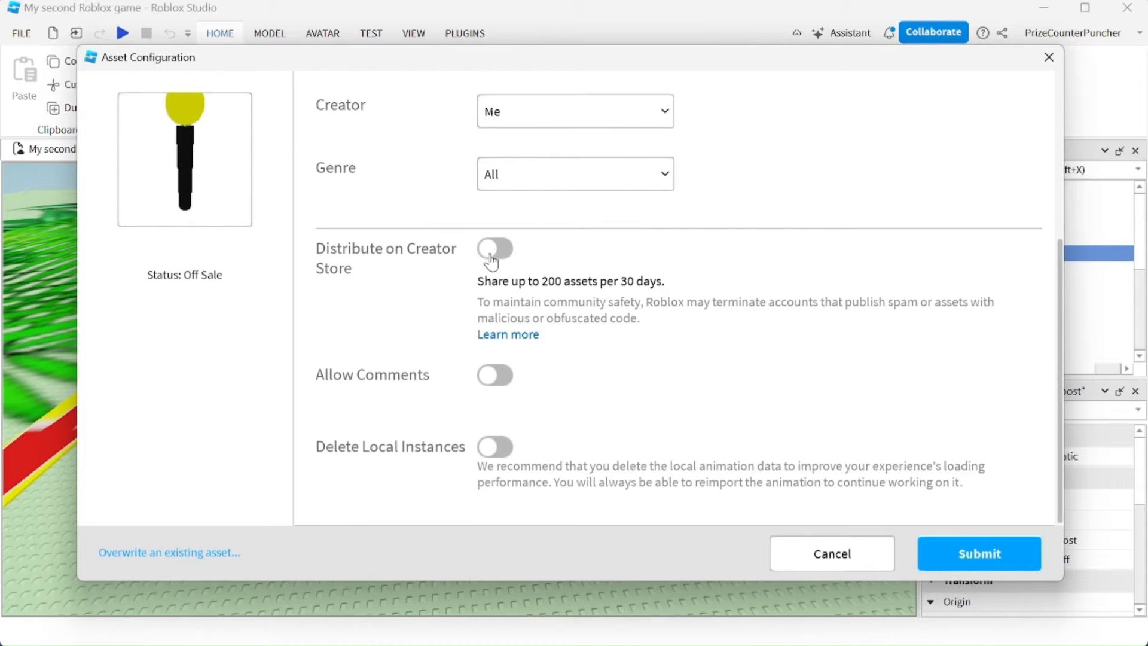
- Enable Distribute on Creator Store, submit the Lamppost asset, and close the success screen
left_click(495, 248)
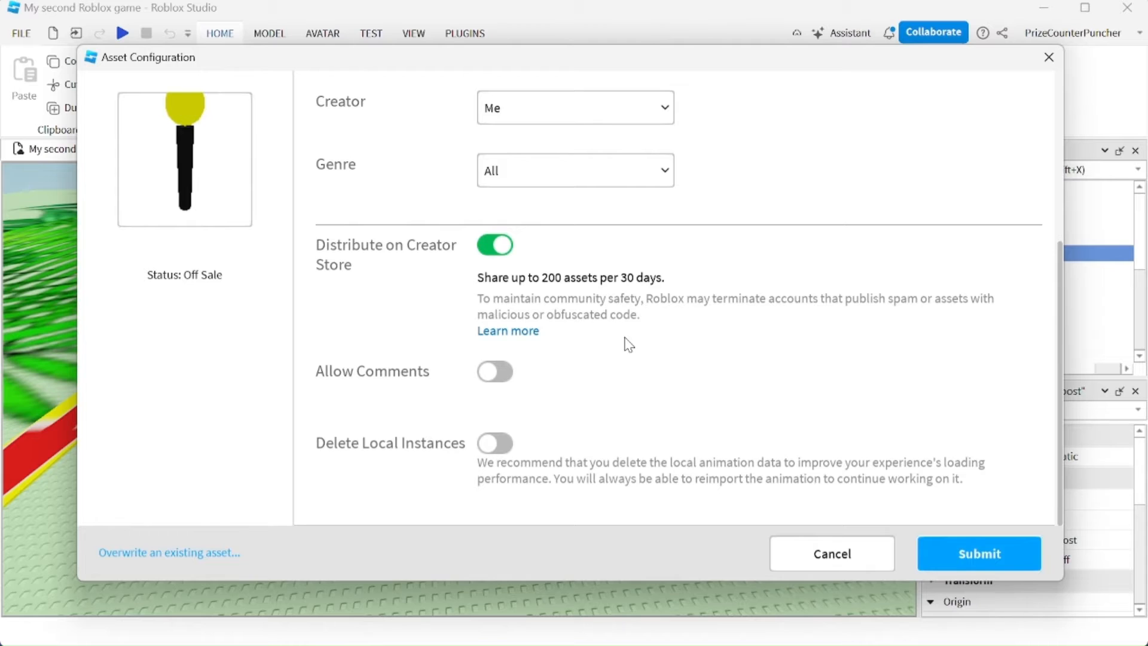
left_click(978, 552)
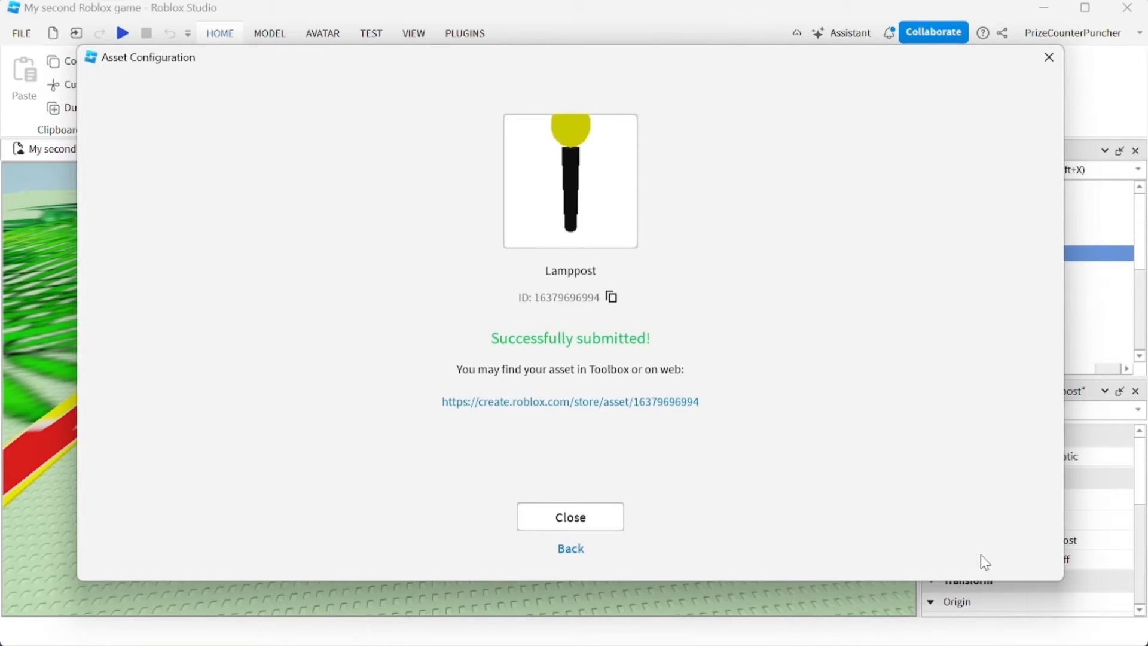
left_click(570, 516)
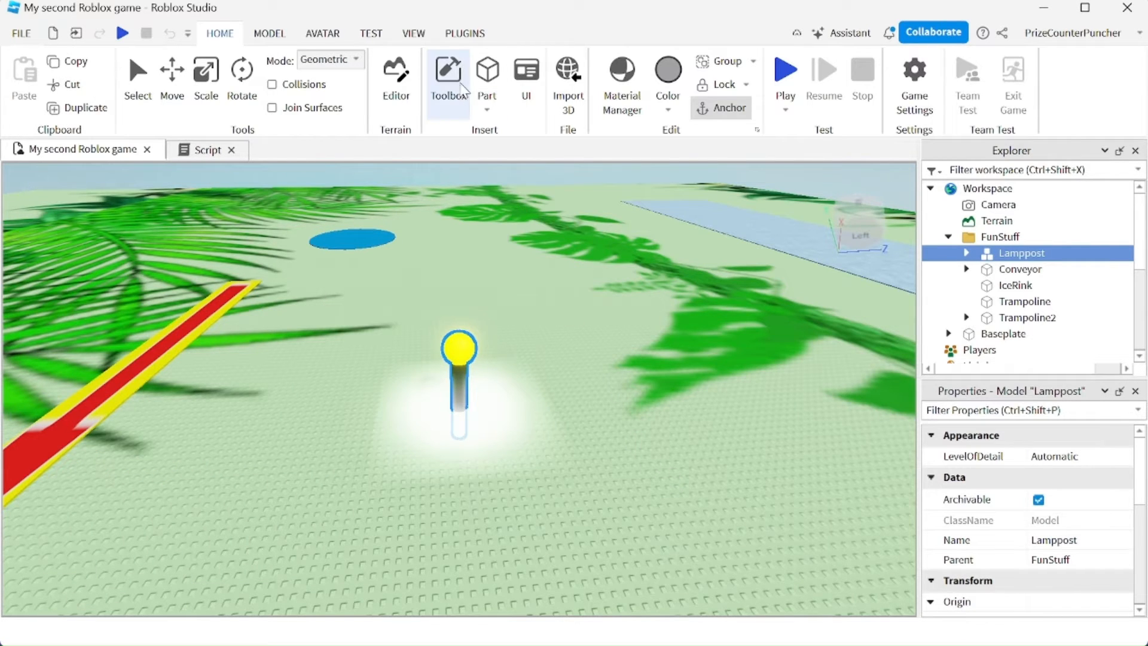
- Search Toolbox for lamppost and filter by Creator, typing 'pri' for the username
left_click(447, 72)
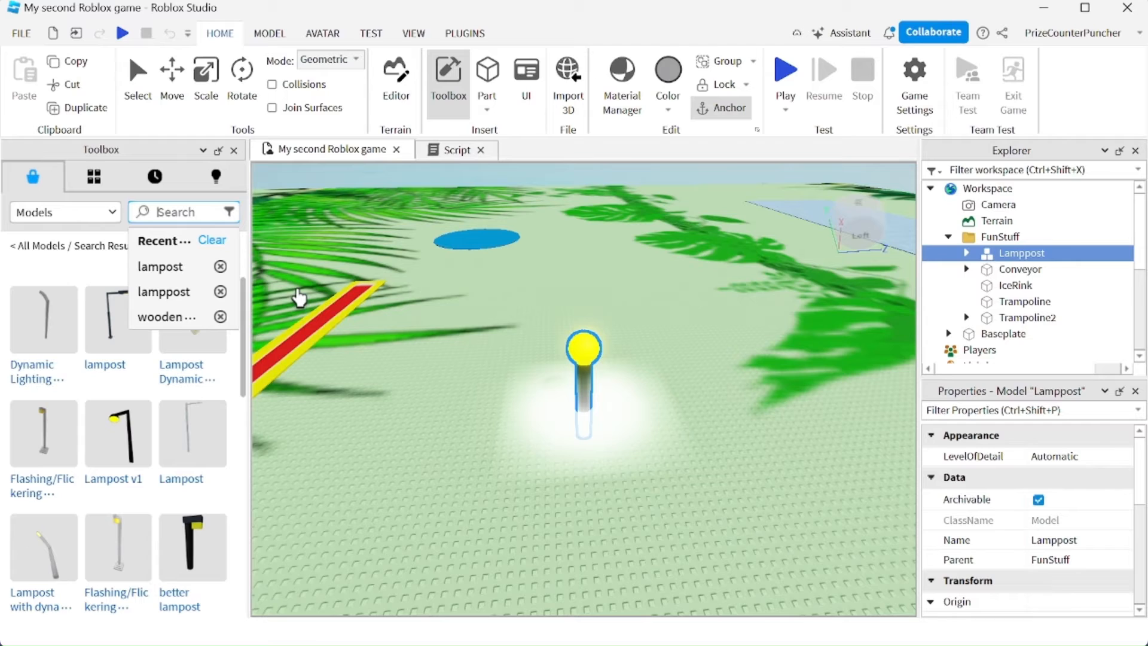
left_click(164, 291)
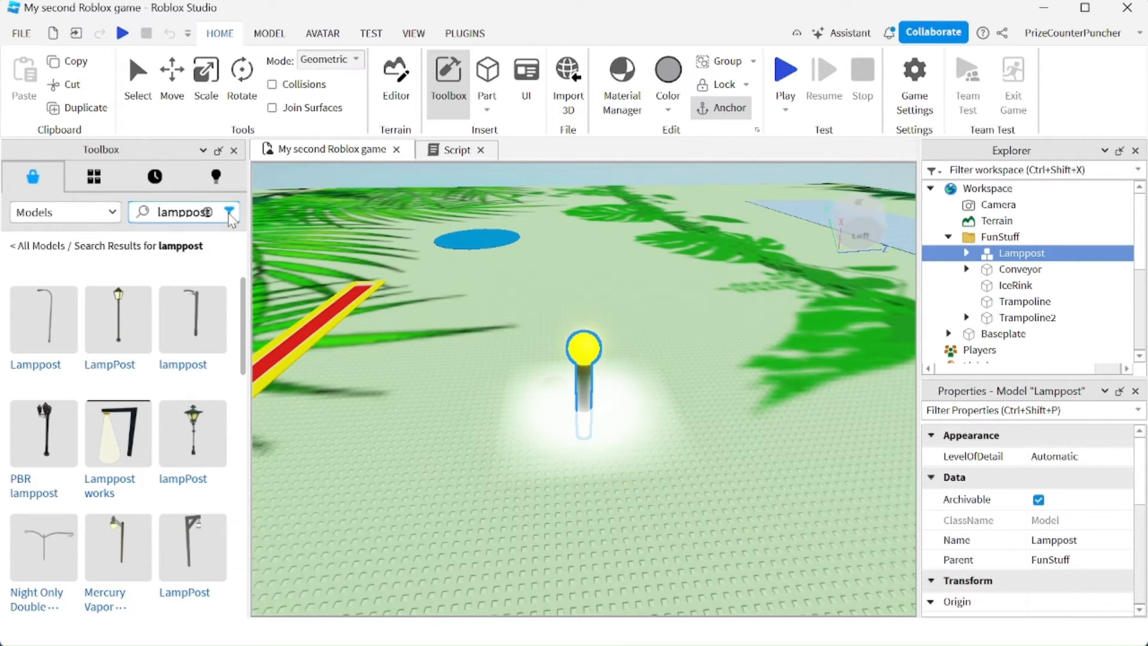
left_click(229, 213)
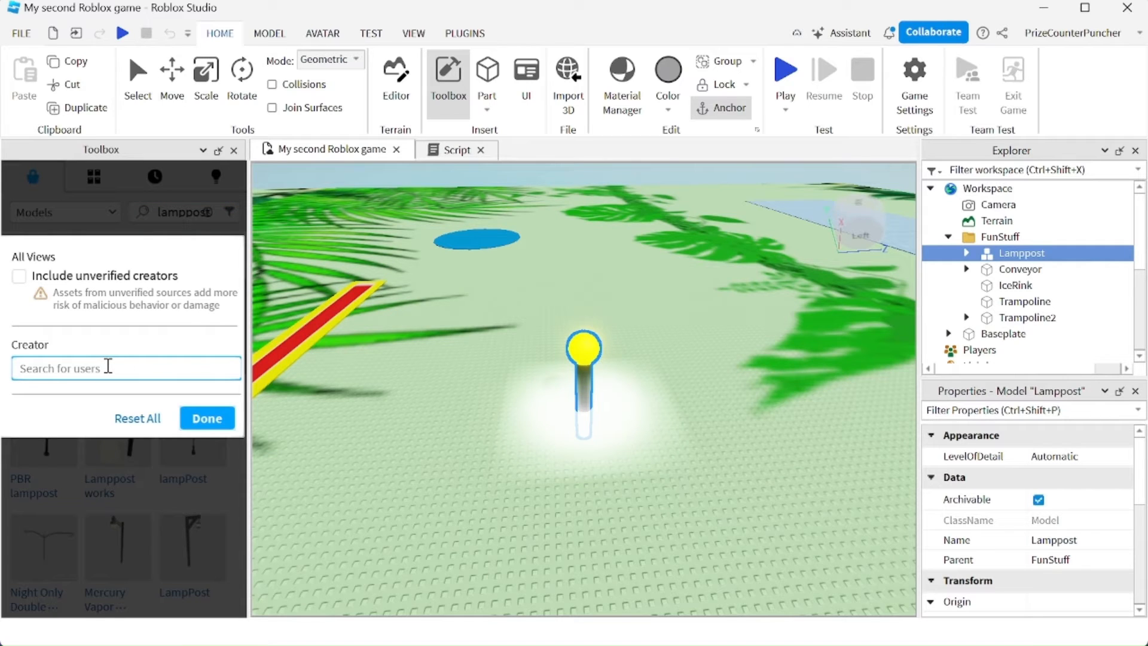
type("pri")
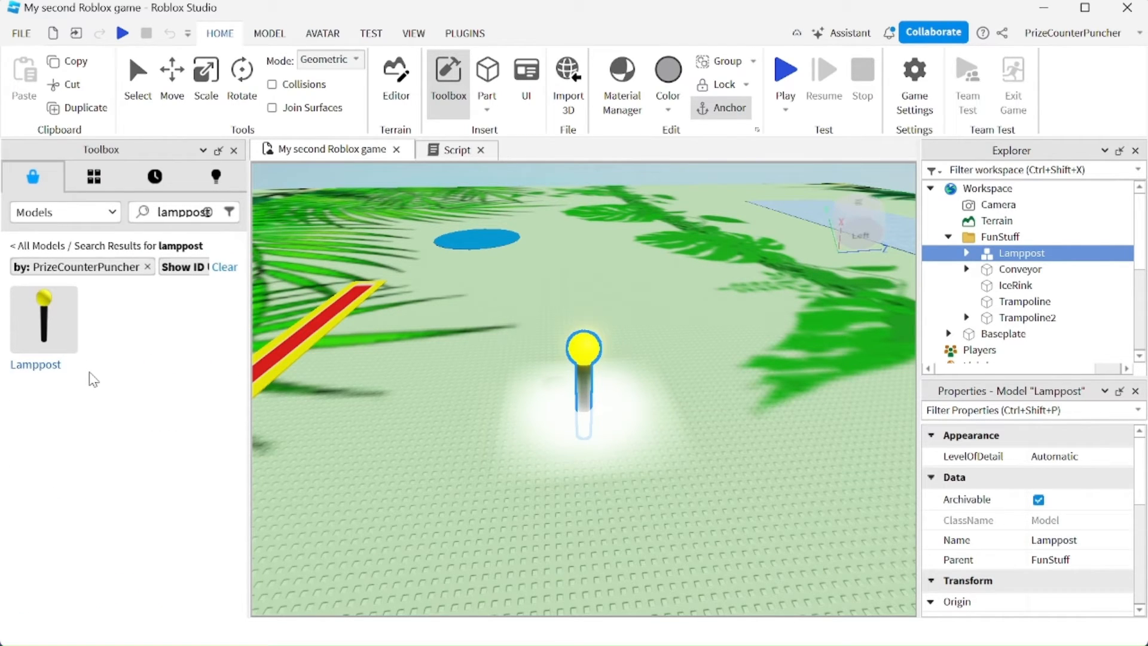
mouse_move(43, 319)
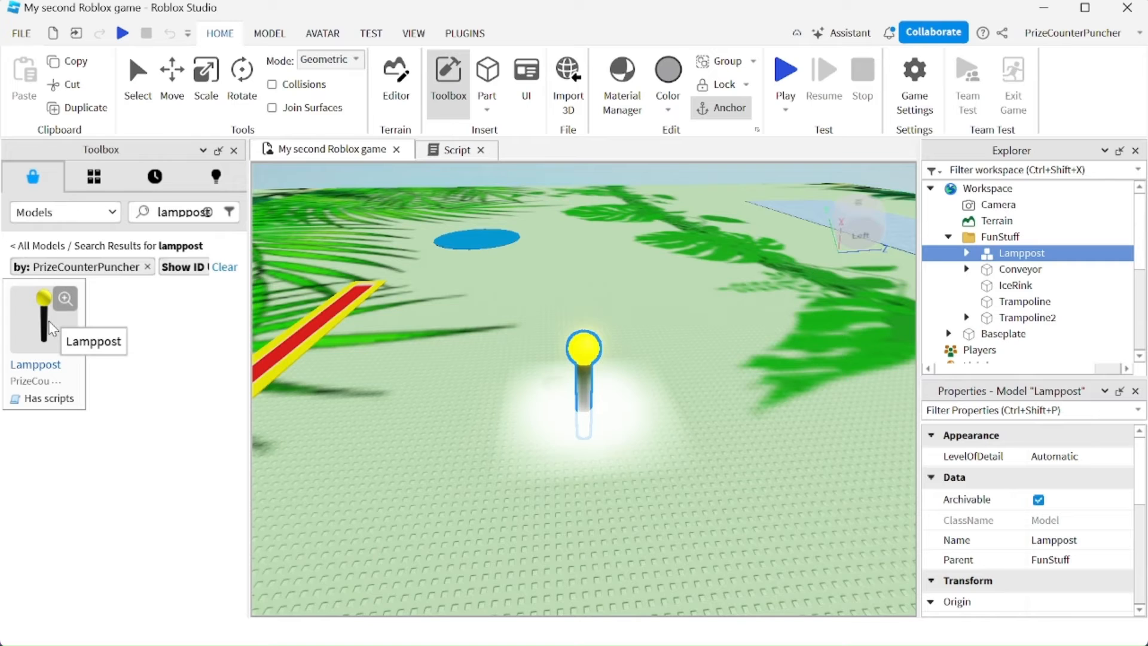
mouse_move(988, 188)
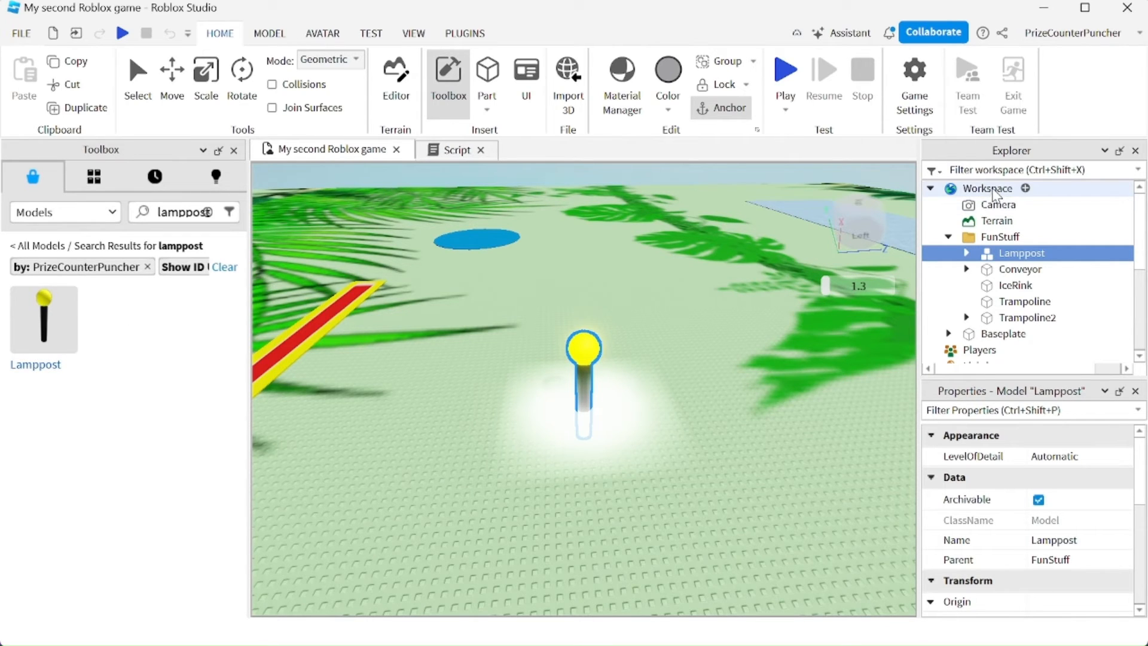
- Insert Lamppost from Toolbox into Workspace, ticking Don't show this again on the script warning
left_click(990, 188)
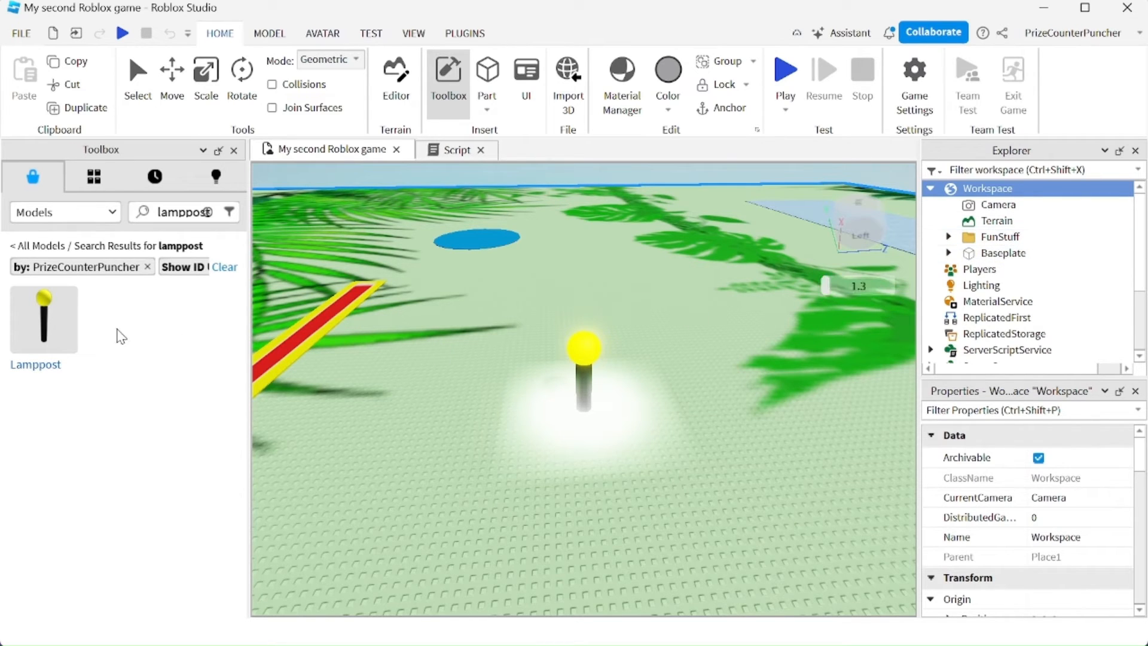
mouse_move(228, 349)
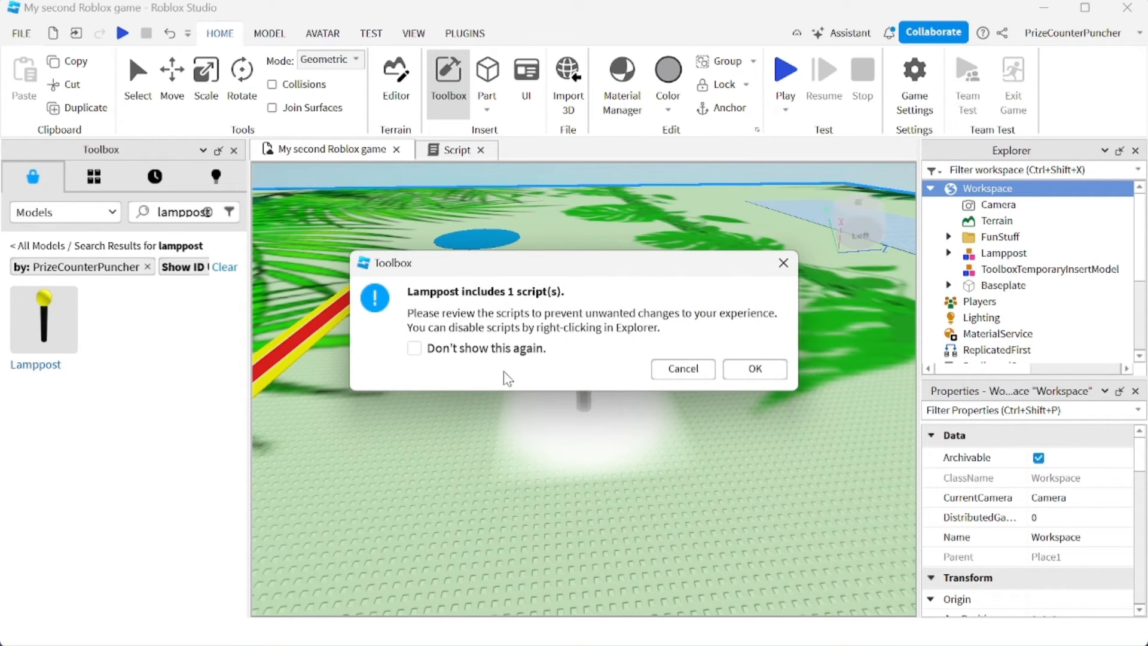
left_click(414, 348)
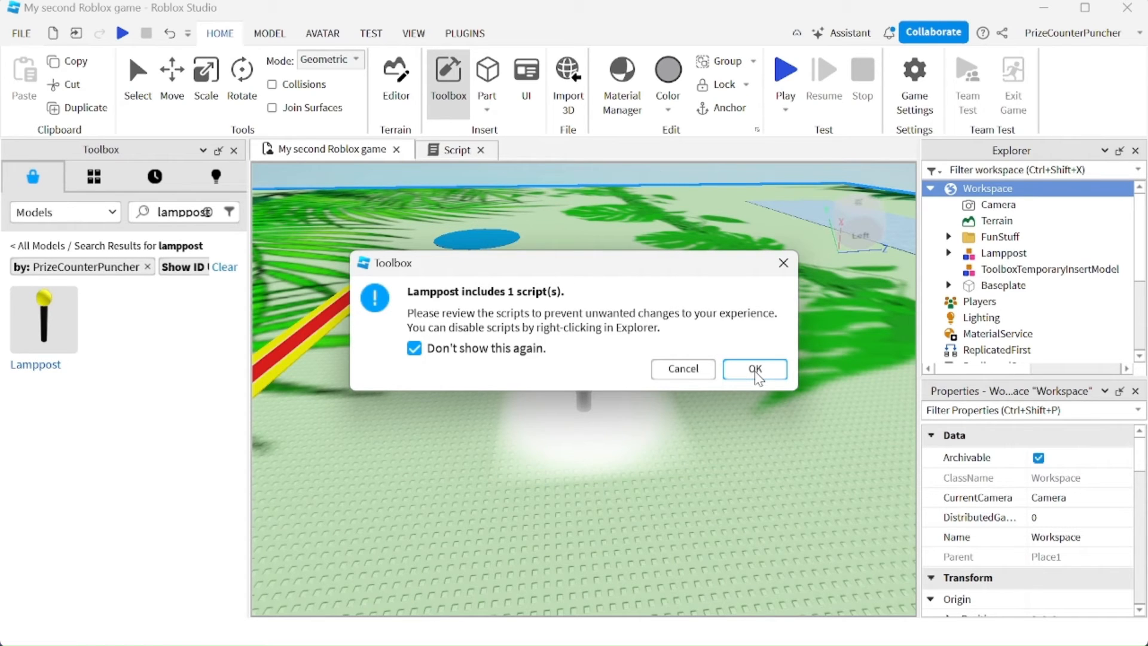
left_click(754, 368)
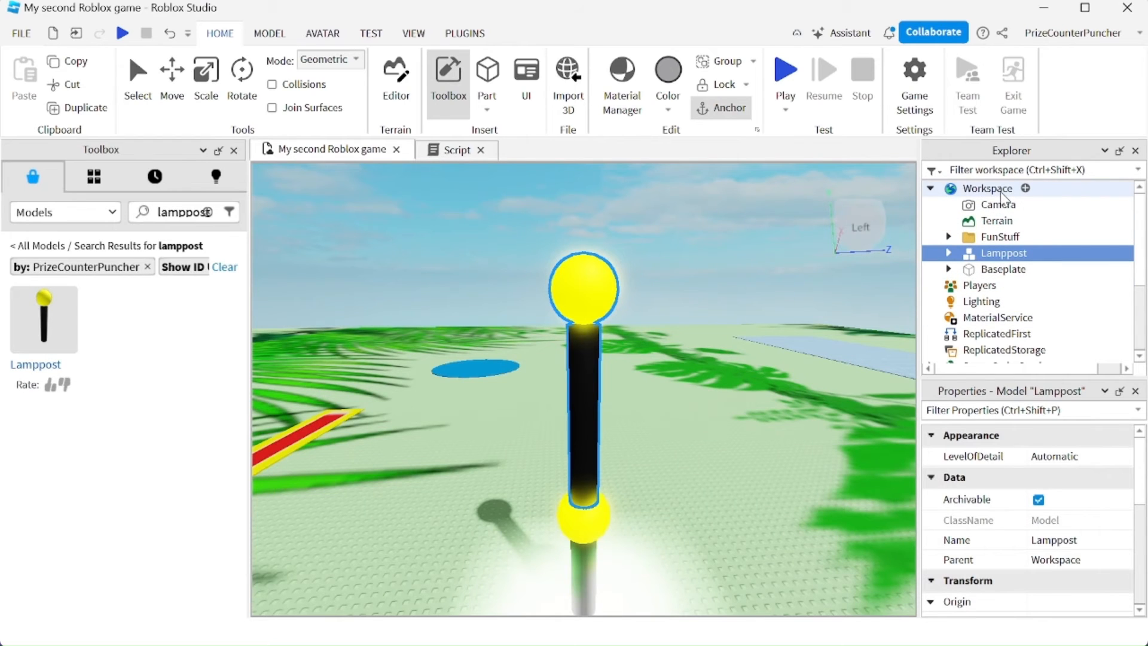
mouse_move(733, 333)
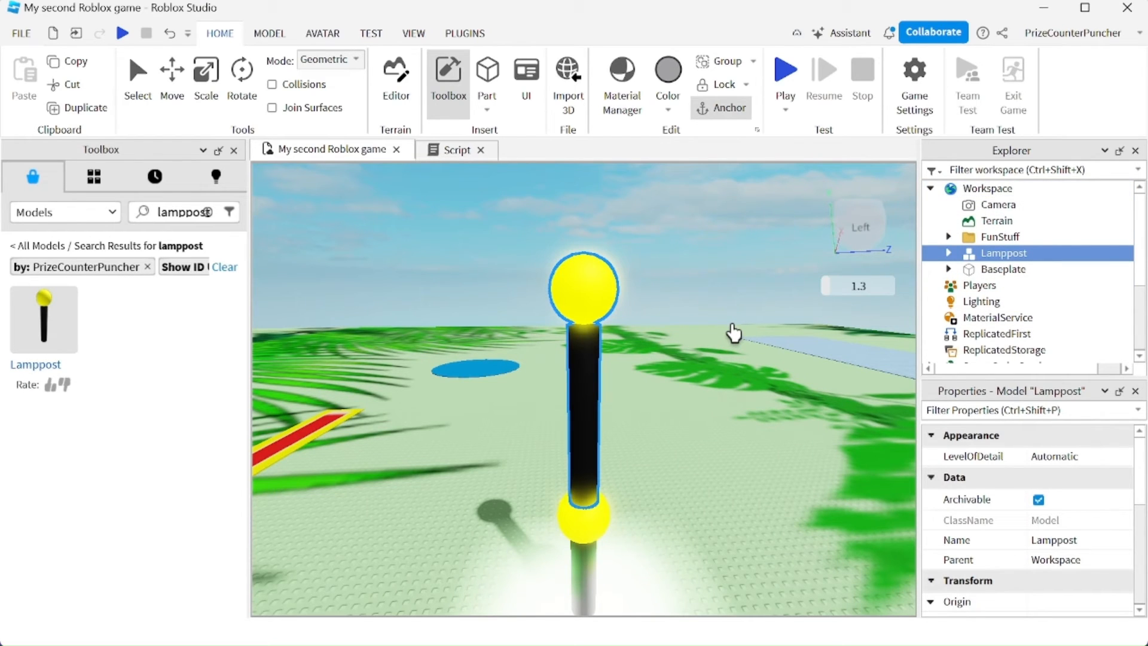
mouse_move(891, 327)
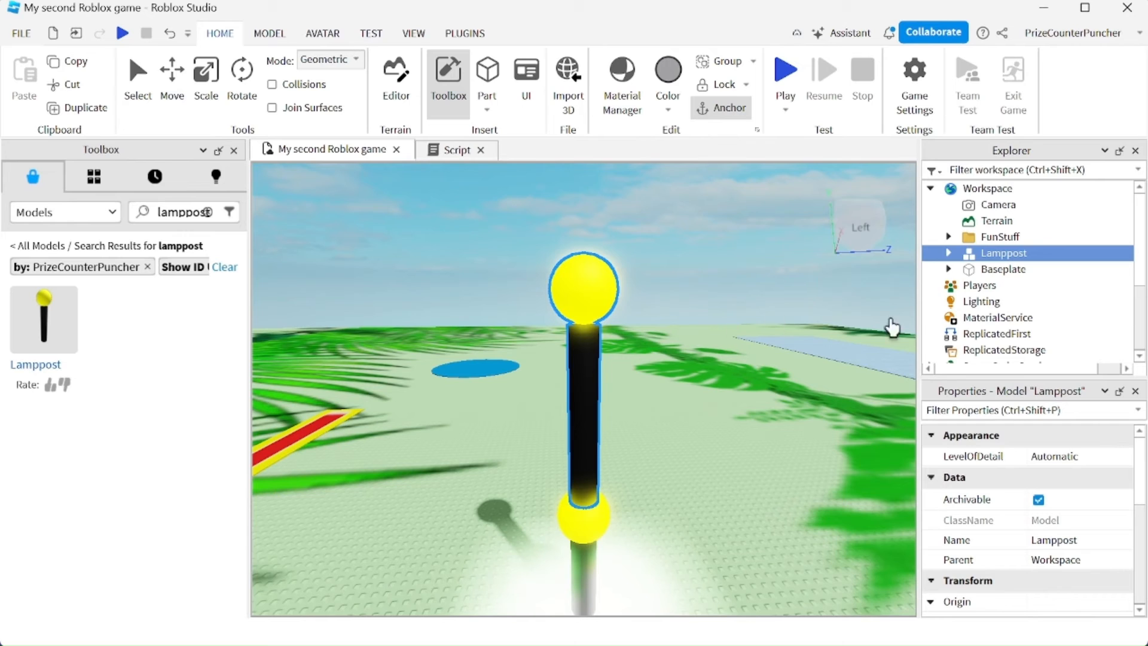
- Delete the inserted Lamppost copy from Workspace via its context menu
right_click(1004, 252)
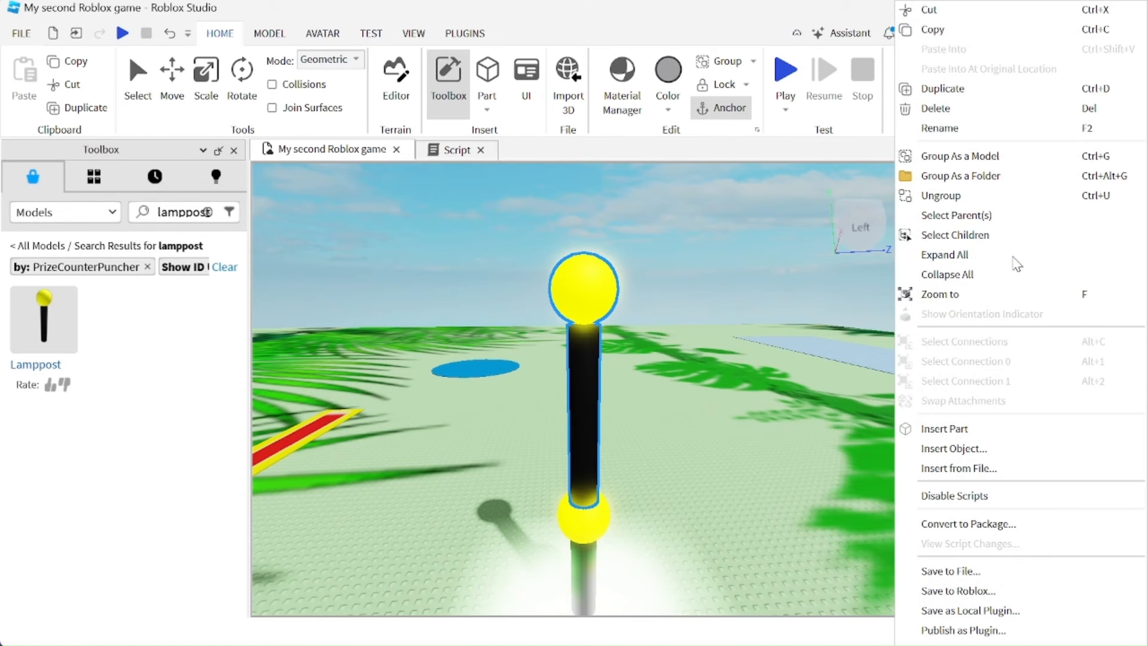
left_click(732, 450)
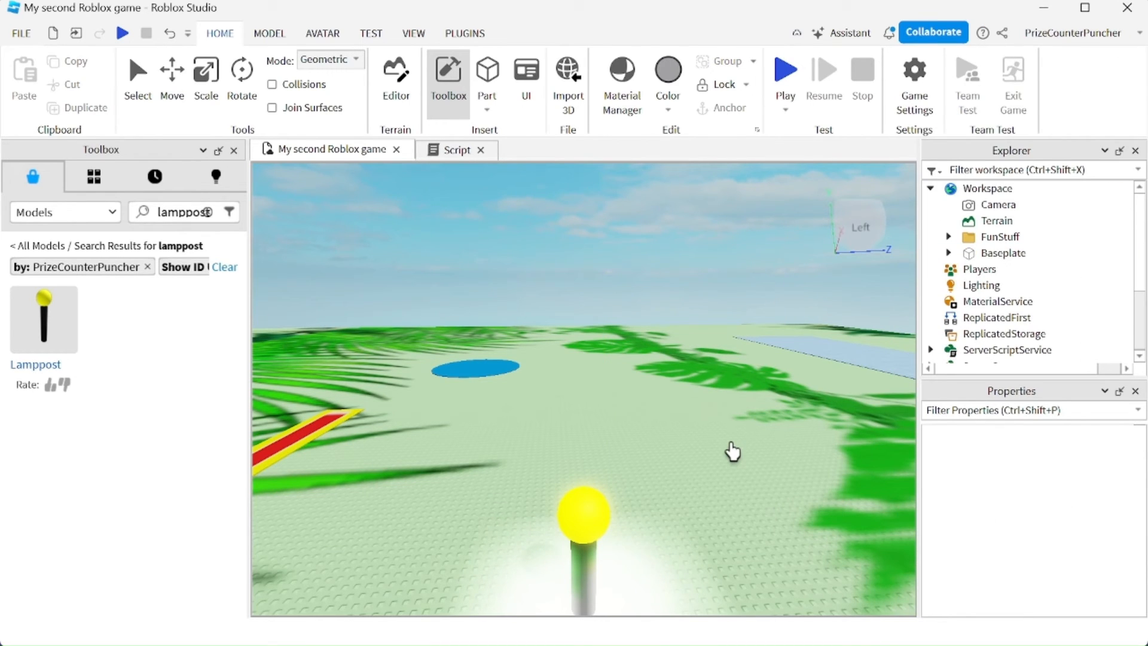